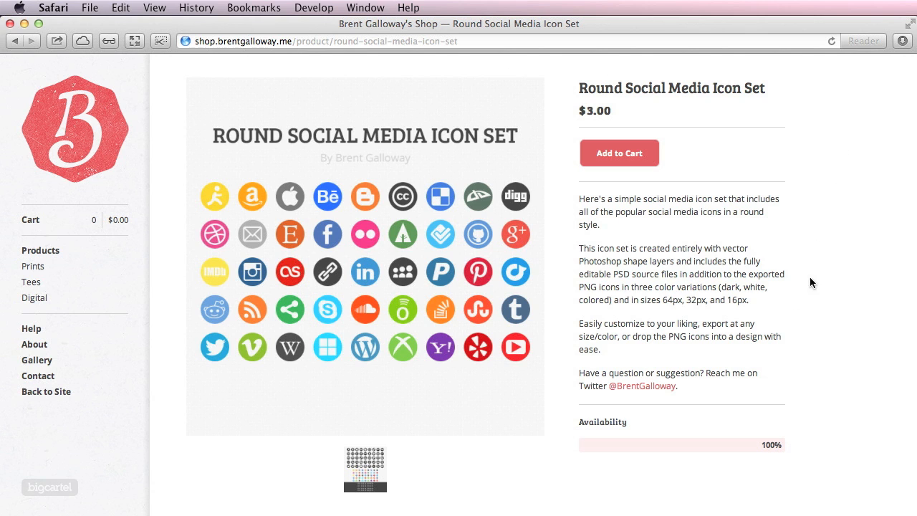
mouse_move(374, 218)
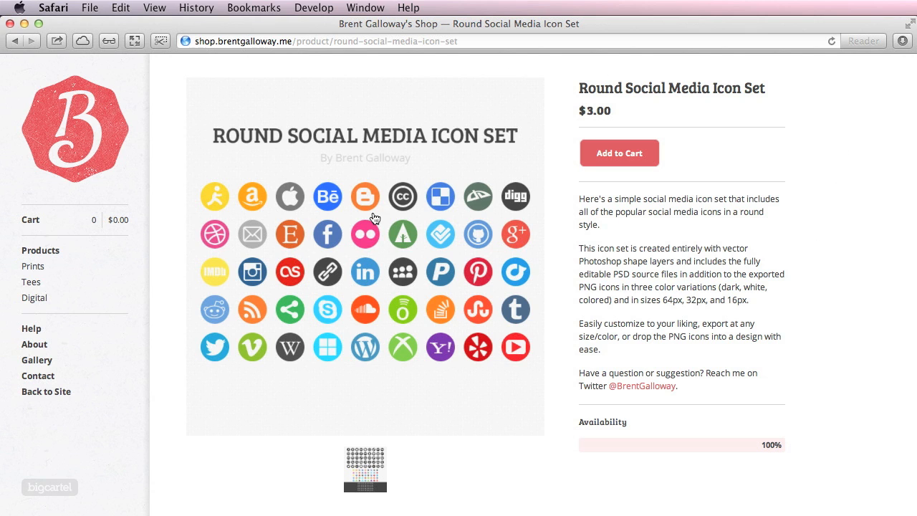
mouse_move(380, 467)
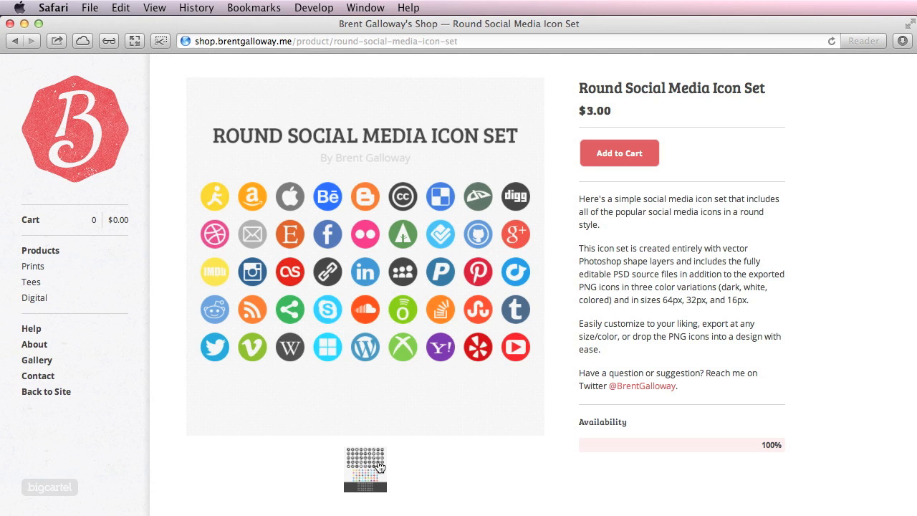
Step: Quick Look the icon-variations preview image, then open the Round-Social-Media-Icon-Set_v1.0 folder
left_click(365, 470)
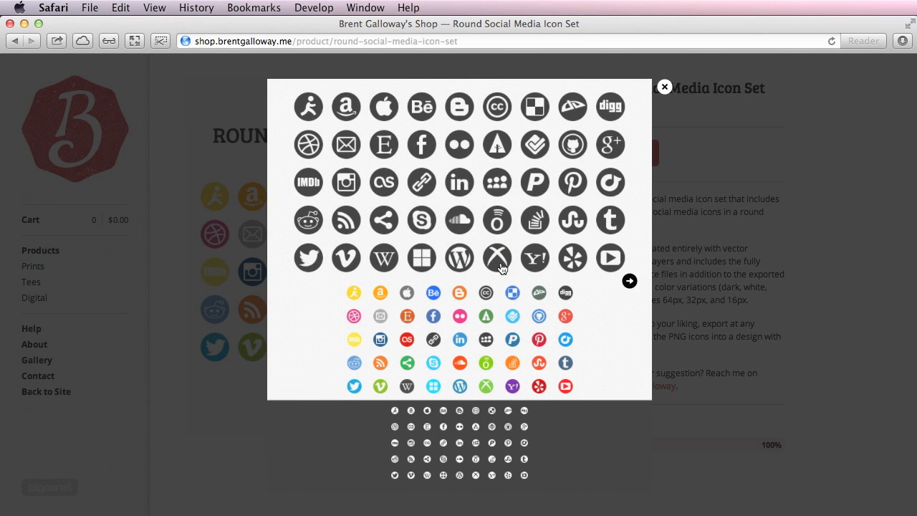
mouse_move(473, 350)
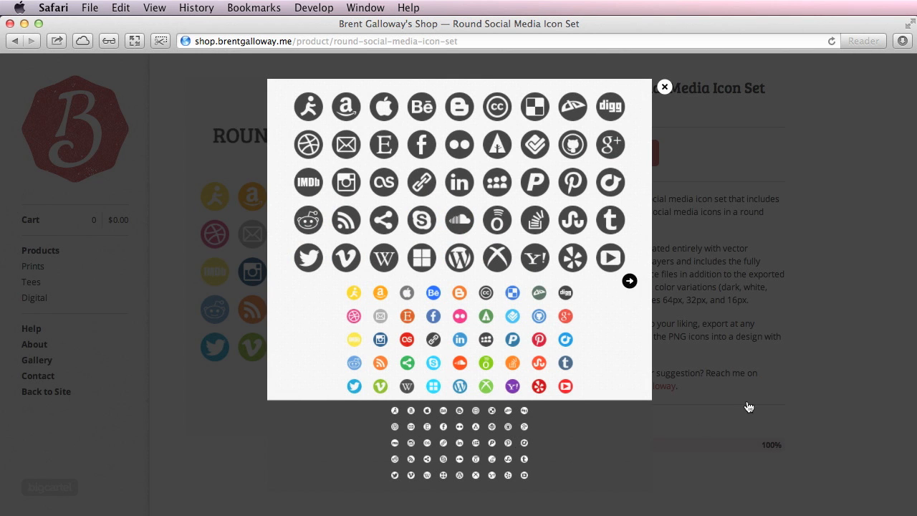
left_click(662, 87)
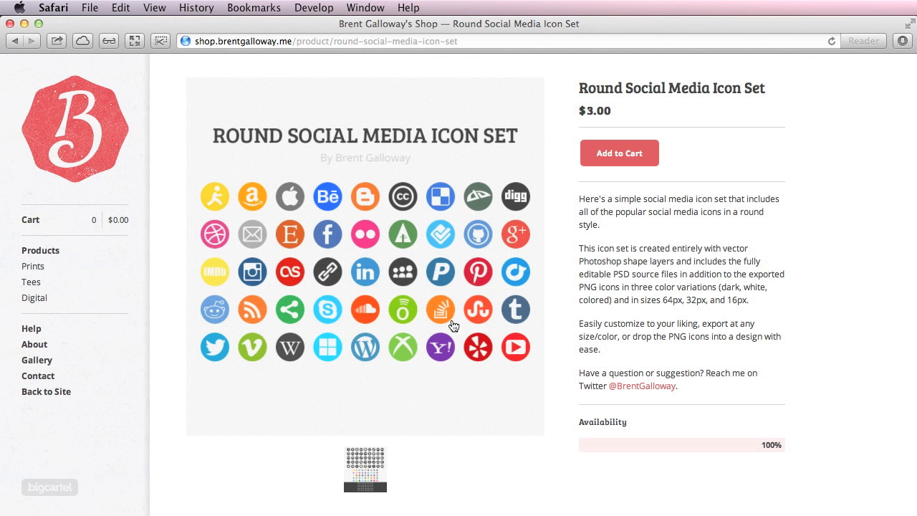
mouse_move(358, 272)
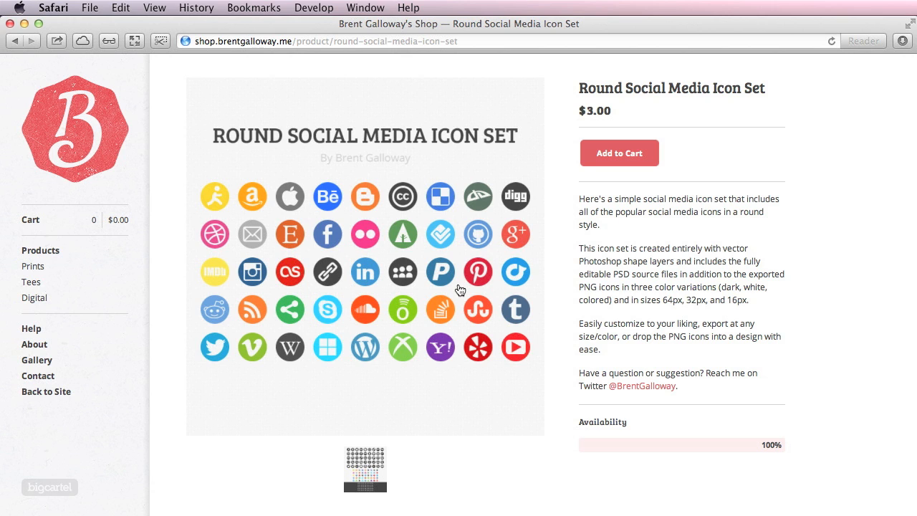
mouse_move(613, 275)
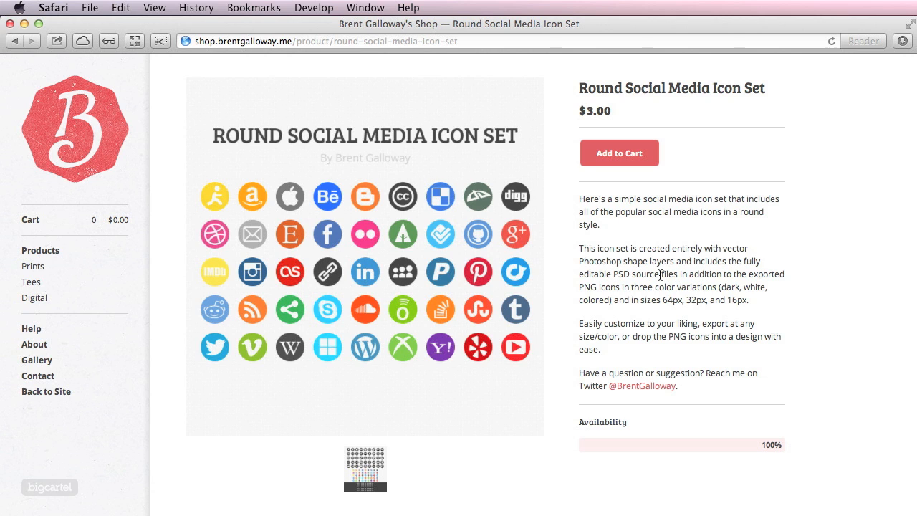
mouse_move(659, 275)
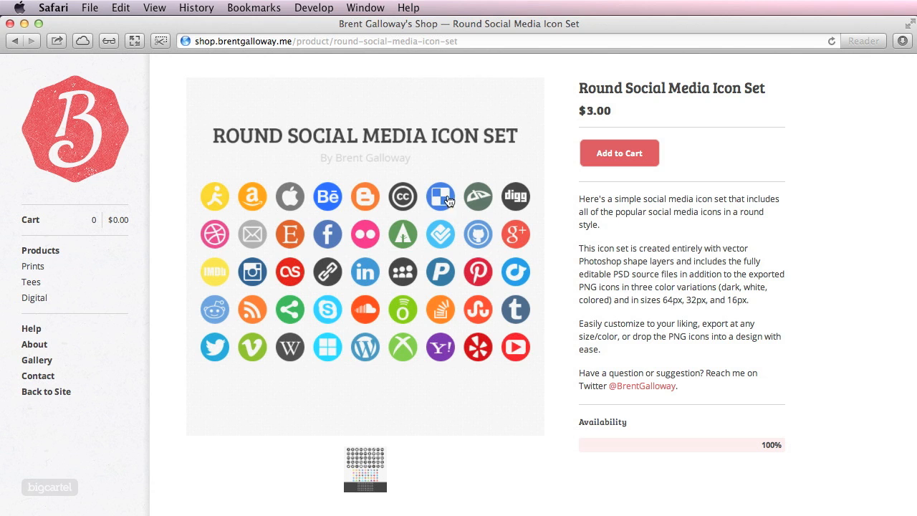
mouse_move(715, 278)
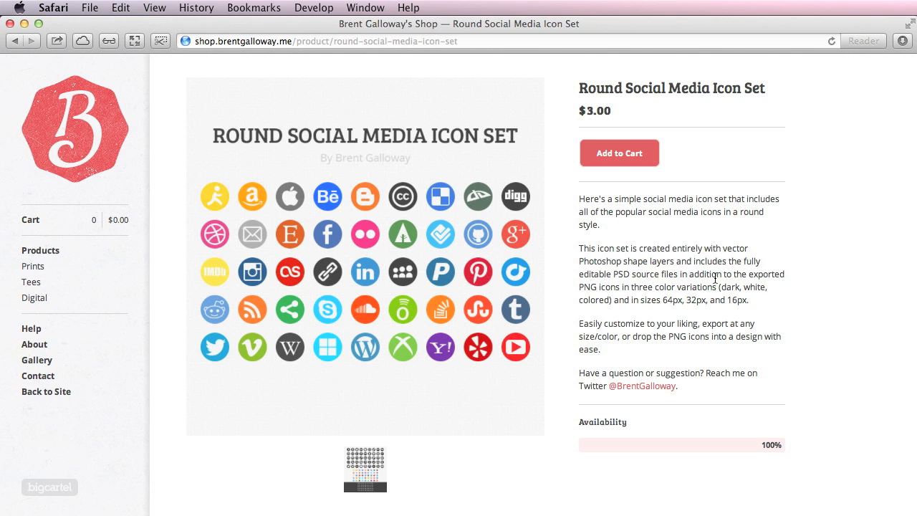
mouse_move(719, 277)
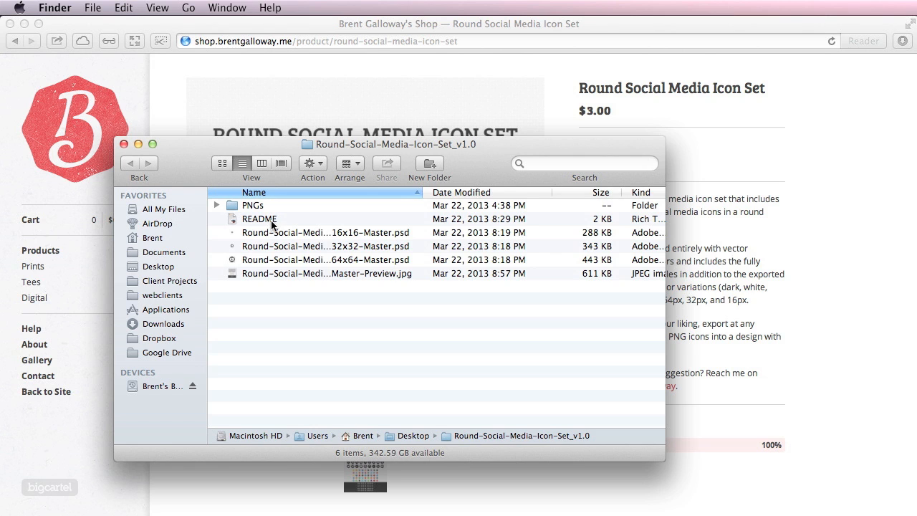
mouse_move(303, 221)
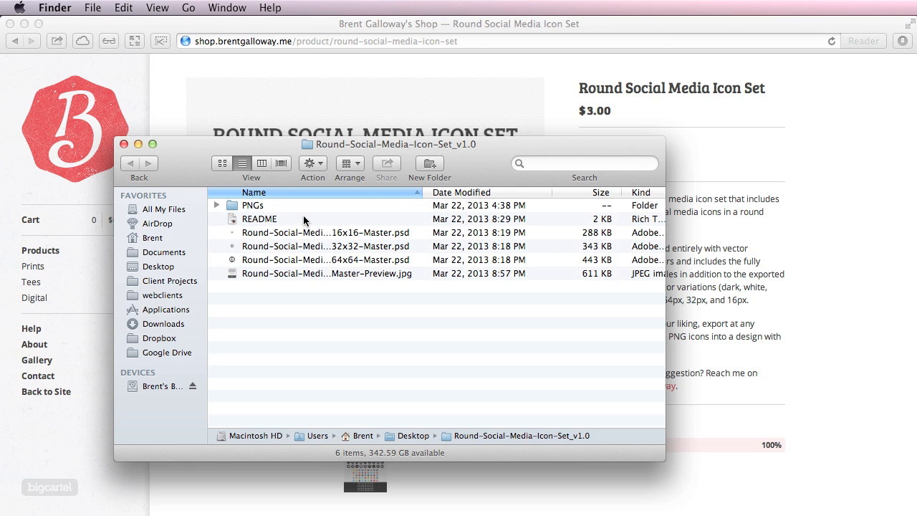
mouse_move(333, 268)
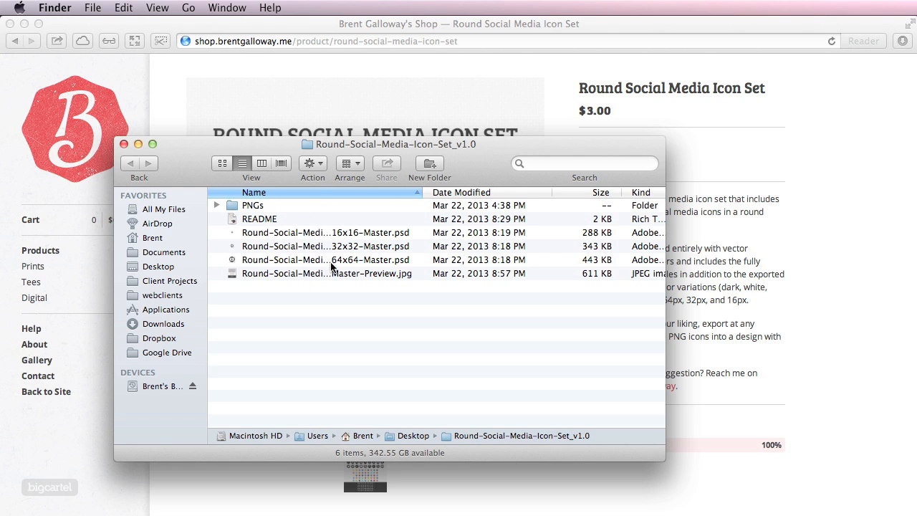
double_click(325, 272)
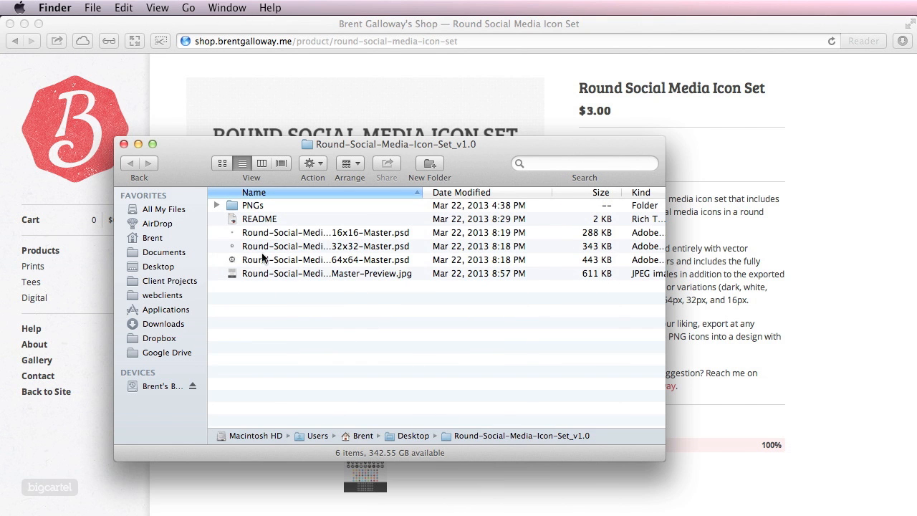
Step: Browse PNGs > Colored > 64x64 icons and open the 64x64 master PSD in Photoshop
left_click(216, 205)
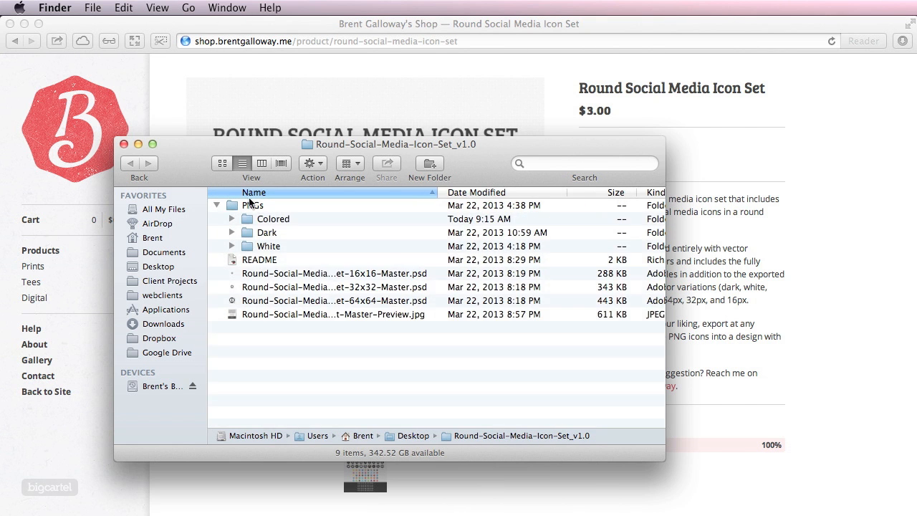
left_click(232, 217)
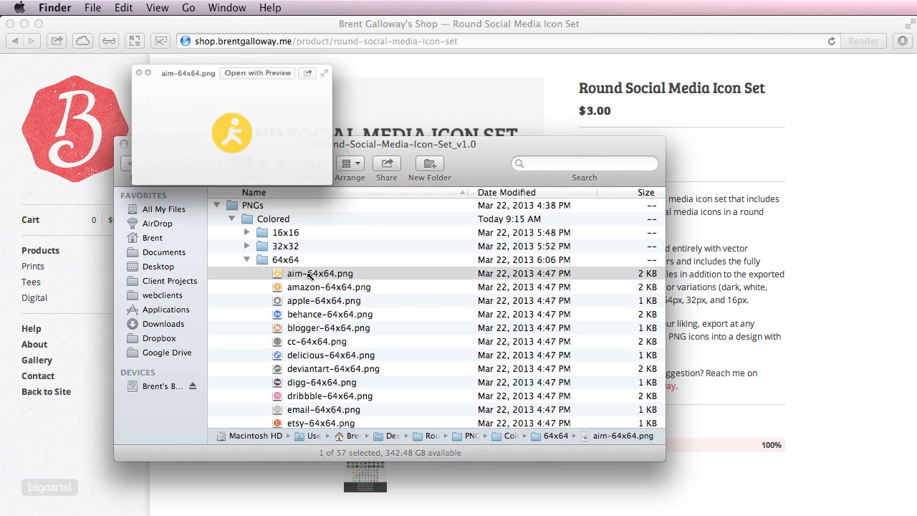
left_click(323, 409)
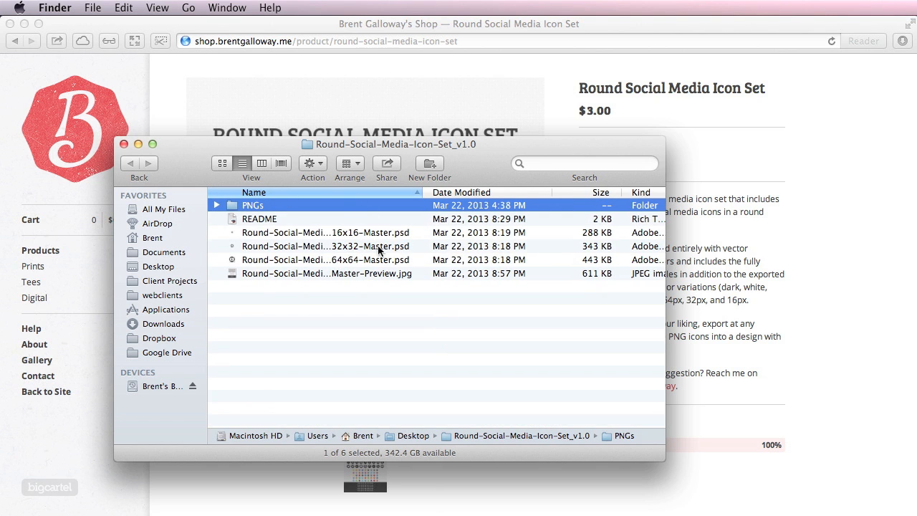
mouse_move(329, 266)
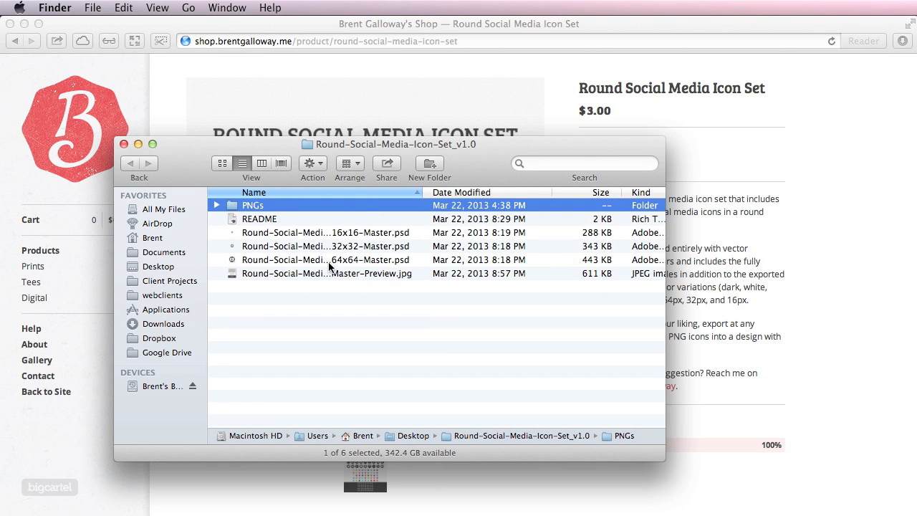
double_click(327, 259)
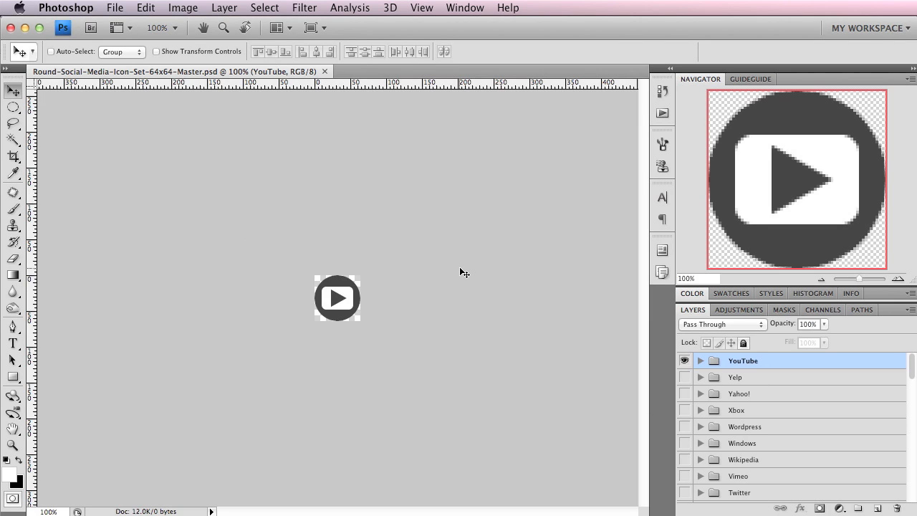
mouse_move(413, 230)
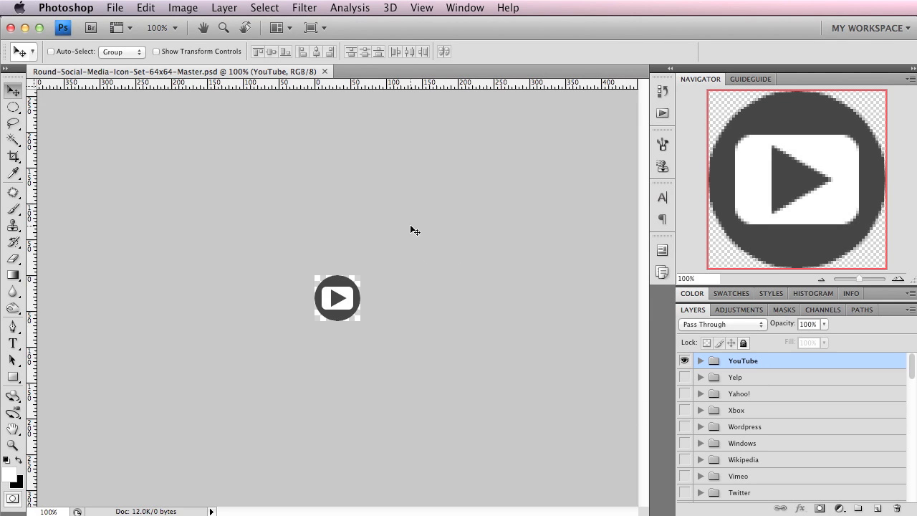
scroll("down", 3)
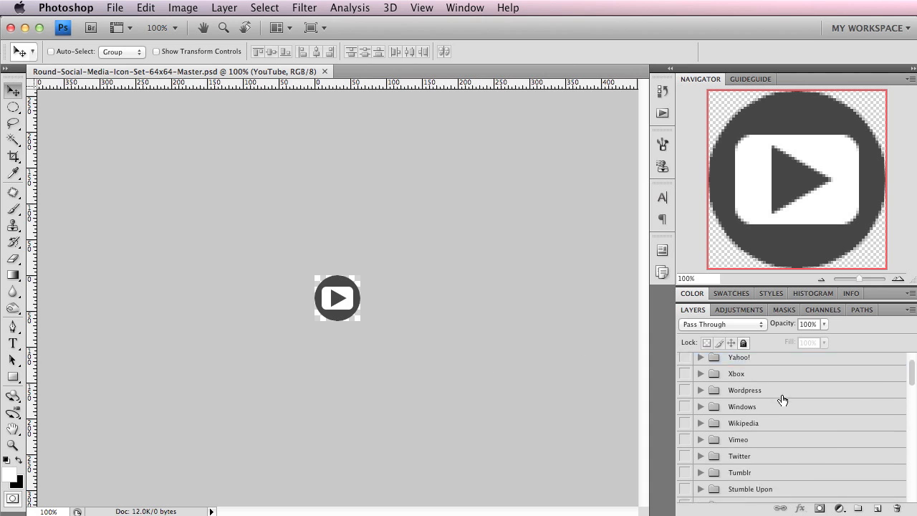
scroll("down", 3)
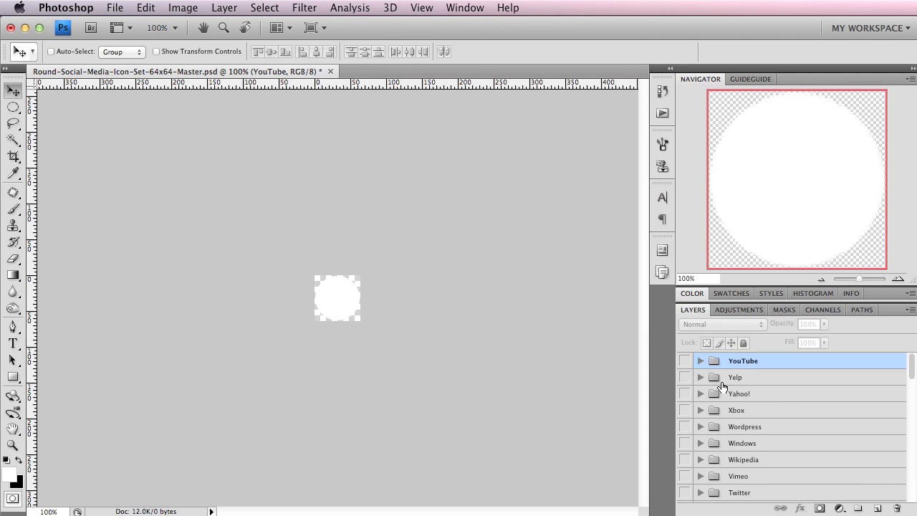
scroll("down", 3)
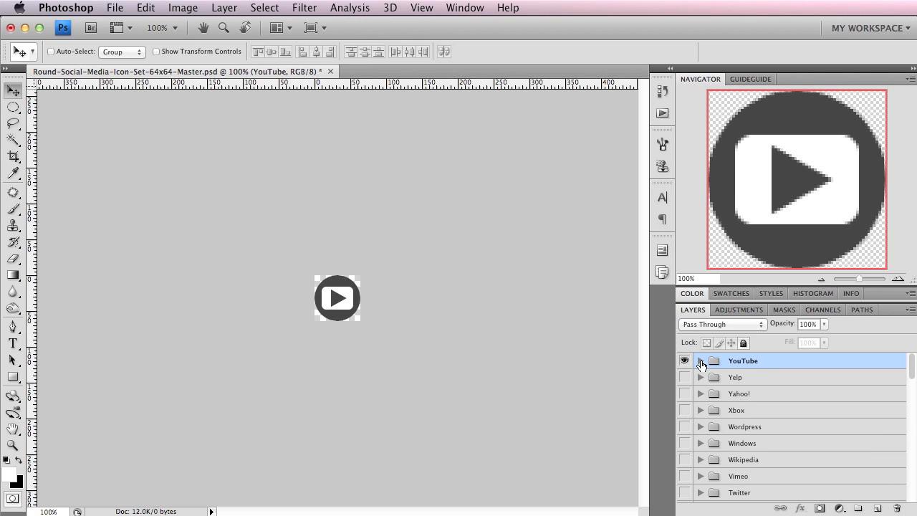
left_click(699, 361)
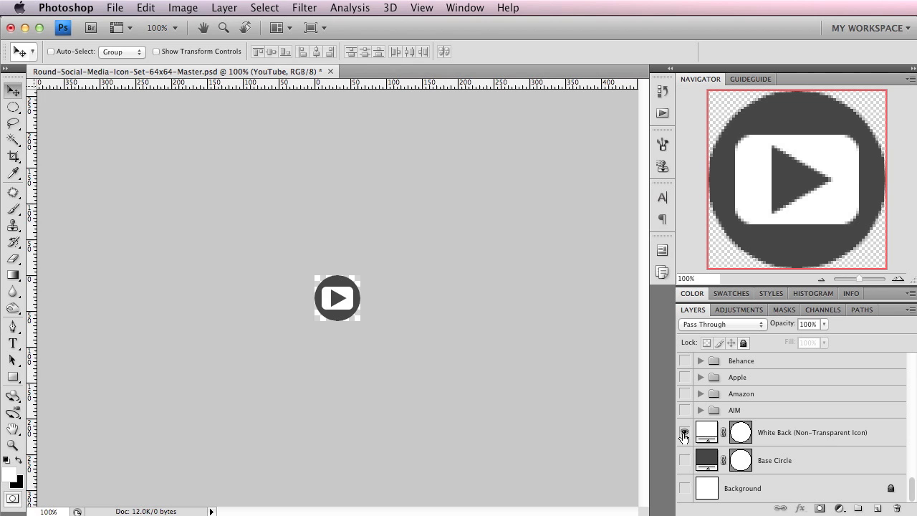
Step: Hide White Back, expand the YouTube group and show the white transparent YouTube Icon variant
left_click(685, 433)
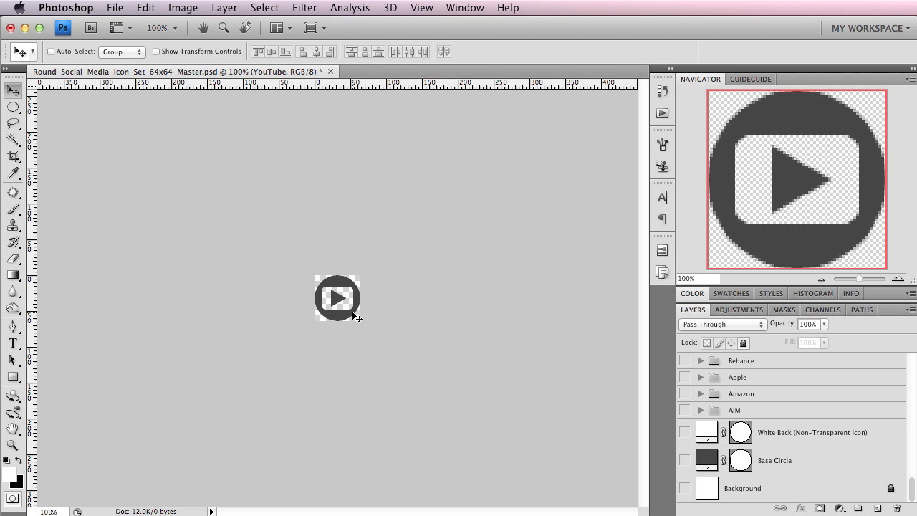
left_click(685, 432)
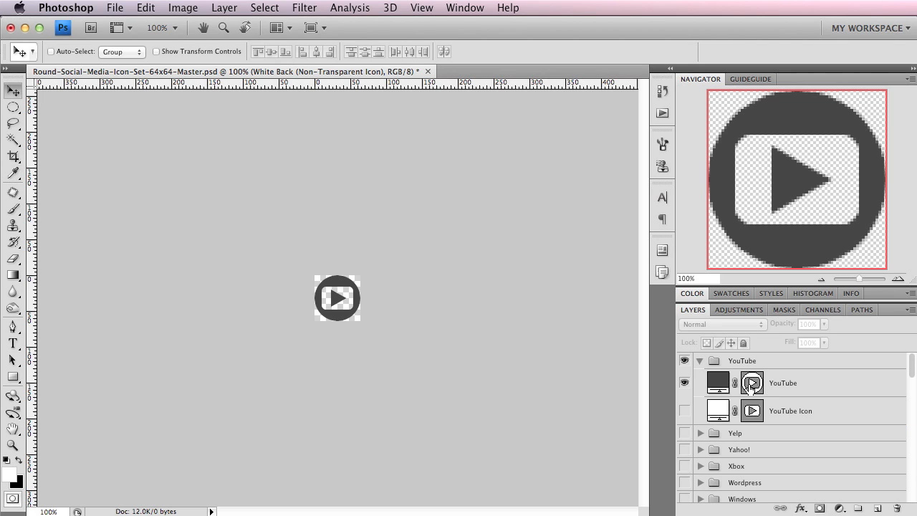
left_click(791, 410)
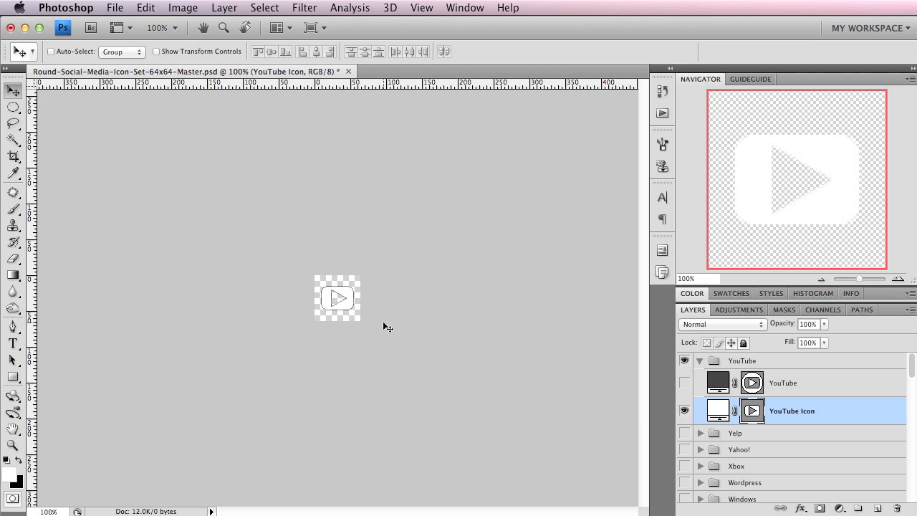
mouse_move(619, 354)
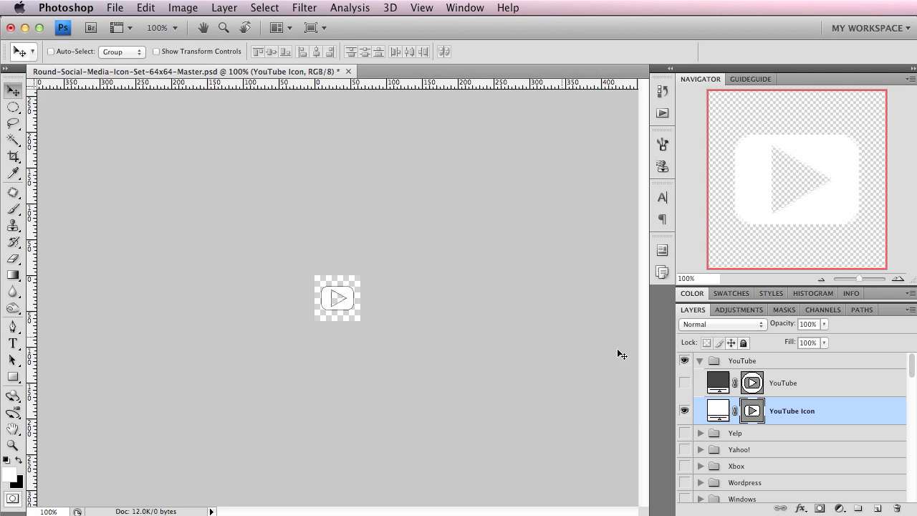
Step: Switch back to the dark round YouTube icon and make its layer active
left_click(685, 381)
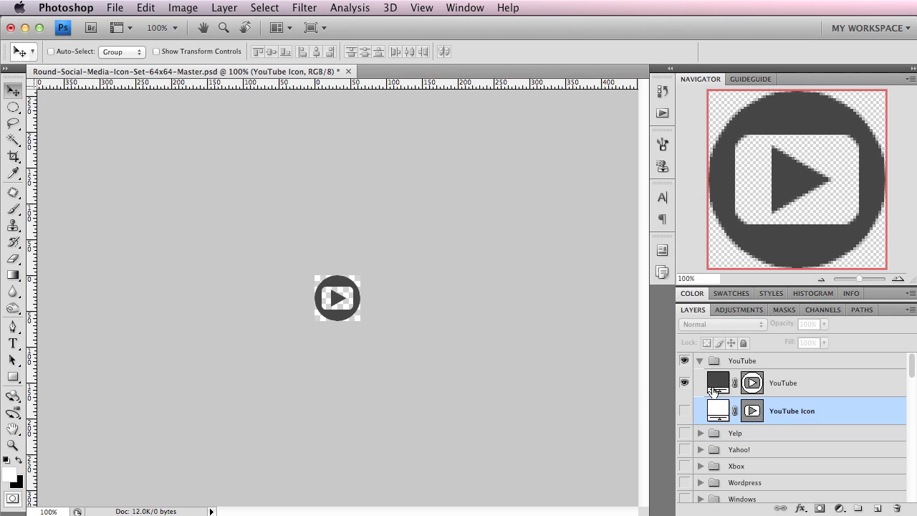
left_click(782, 383)
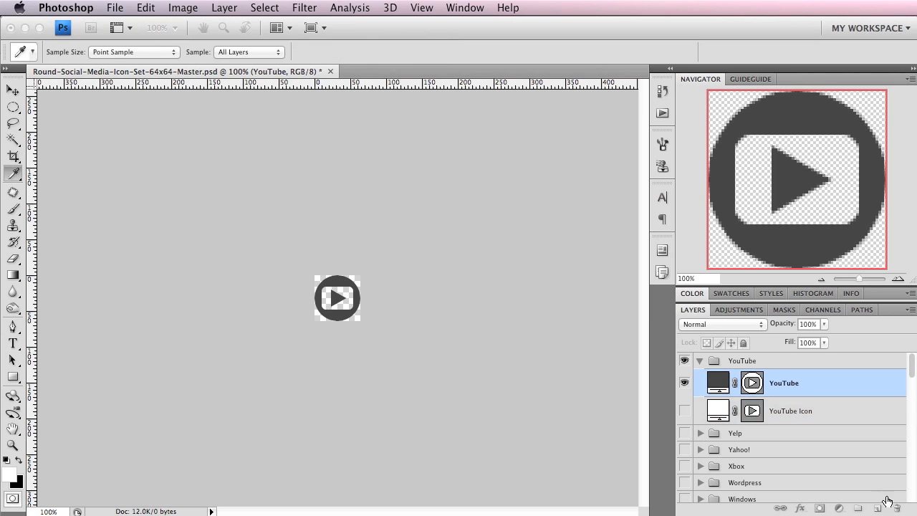
Step: Save the edited 64x64 master PSD in Photoshop format and return to Finder
double_click(716, 383)
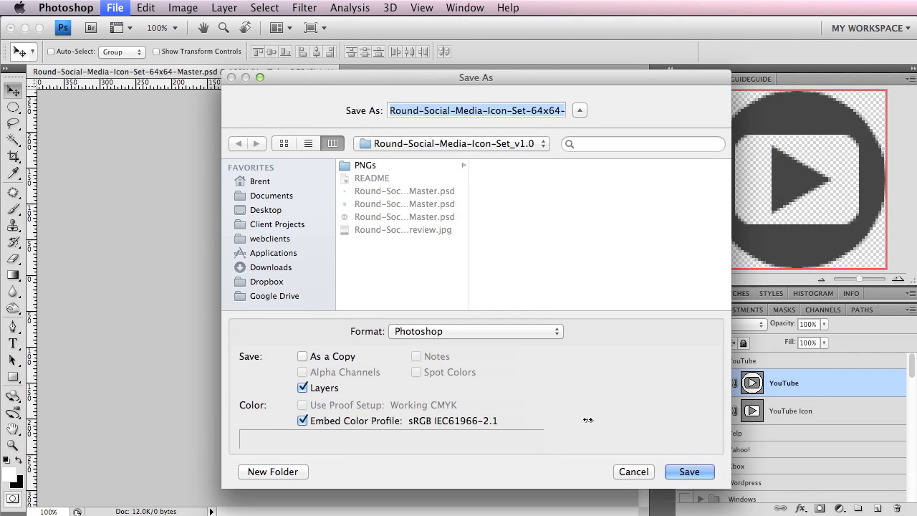
left_click(688, 472)
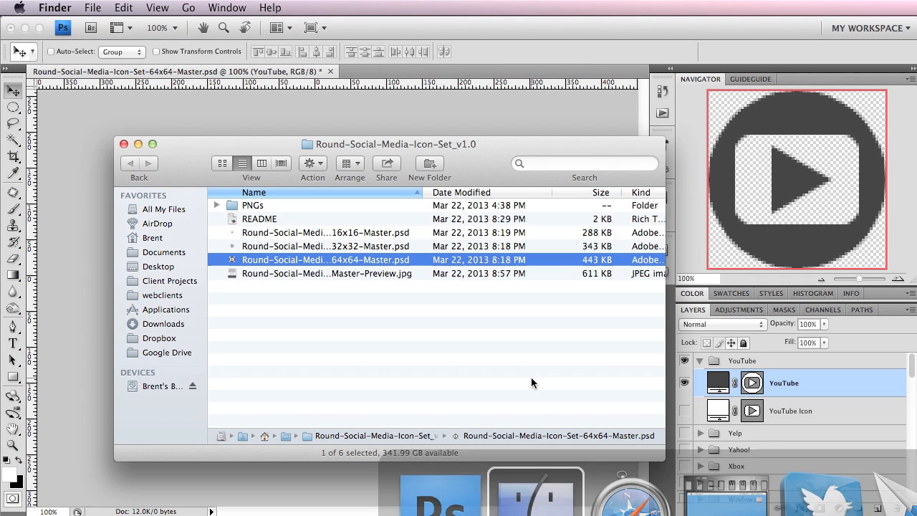
Step: Expand the PNGs folder to view the coloured 16x16 icons, then return to Photoshop
left_click(218, 205)
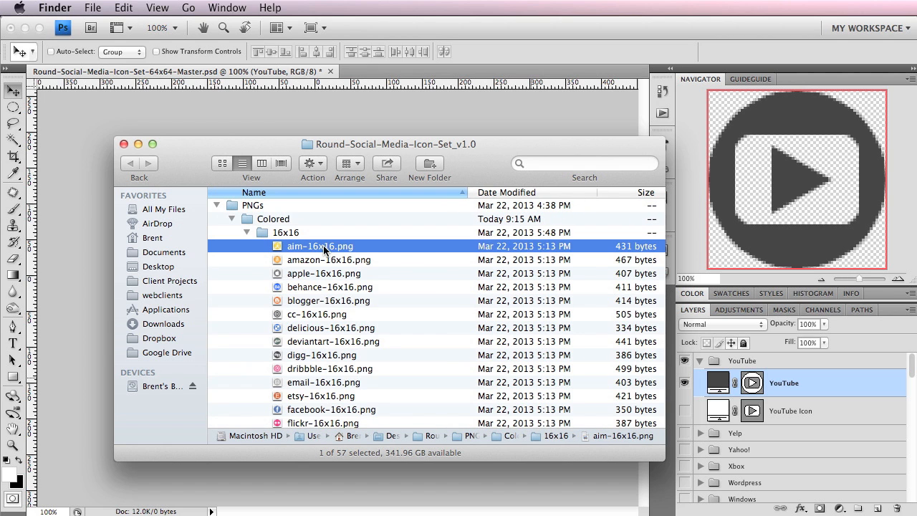
left_click(328, 259)
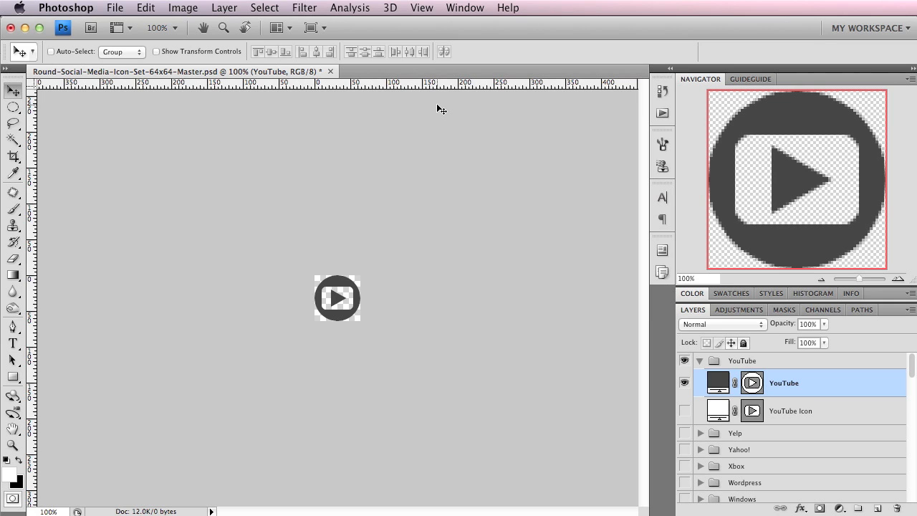
mouse_move(467, 193)
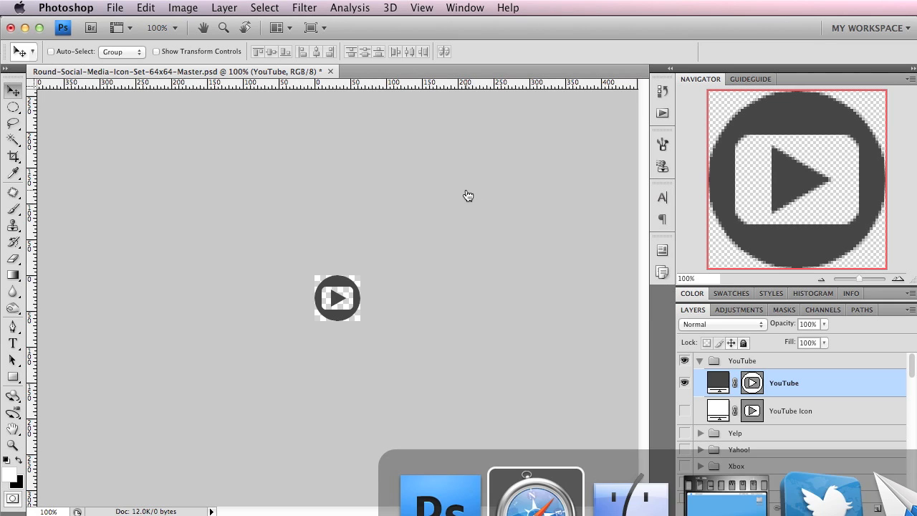
Step: Return to the Round Social Media Icon Set shop page in Safari
left_click(536, 490)
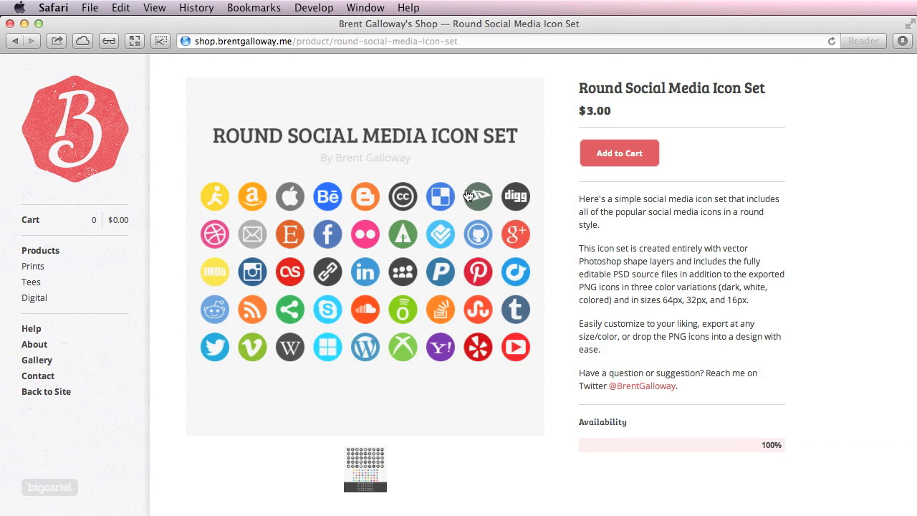
mouse_move(719, 285)
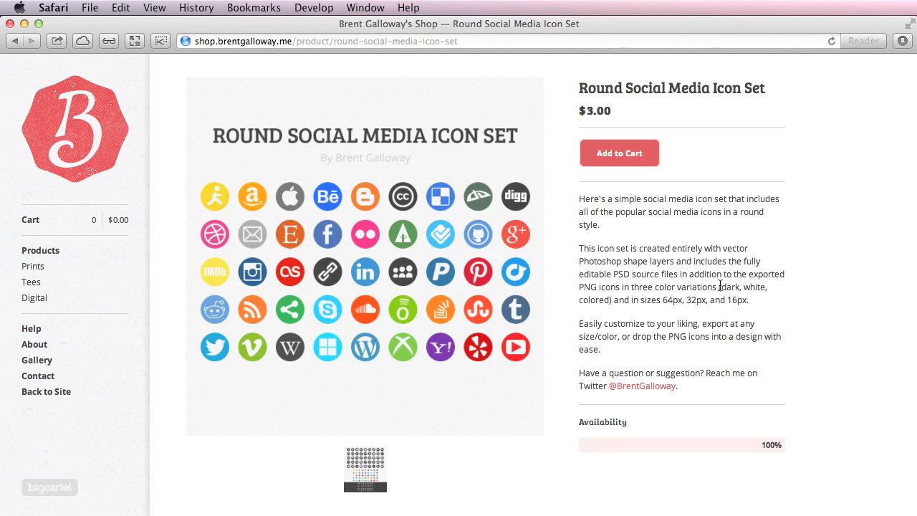
mouse_move(524, 394)
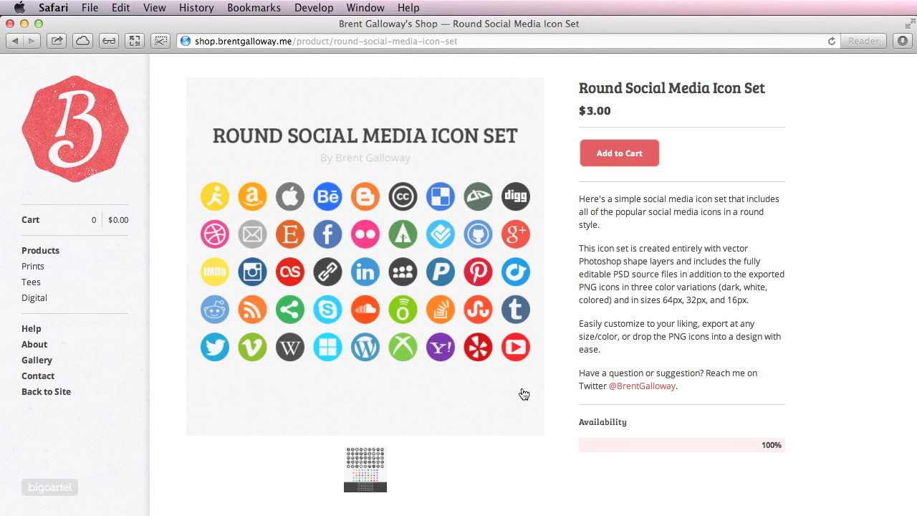